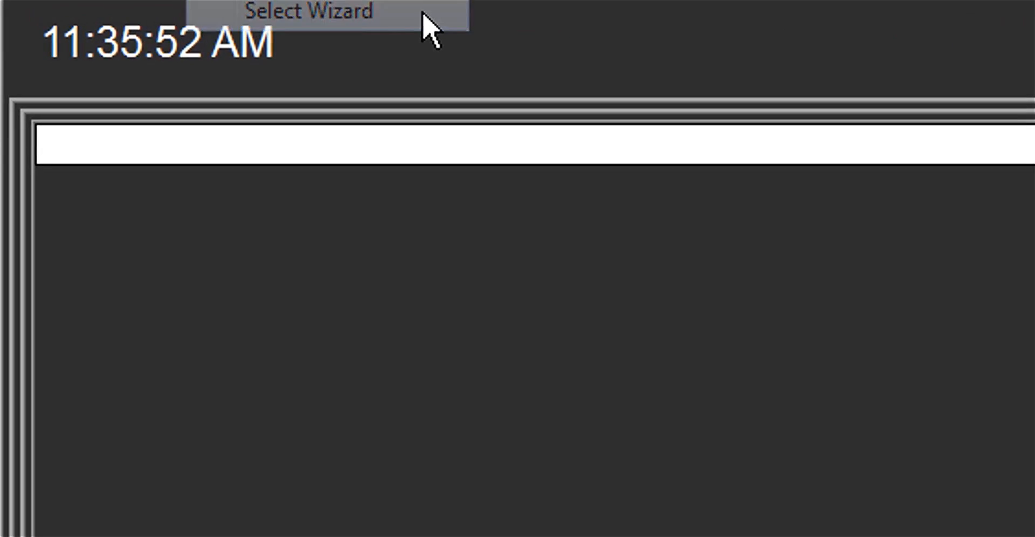
Step: Open the wizard list via Select Wizard and pick FeedandSpeedWizard
left_click(308, 11)
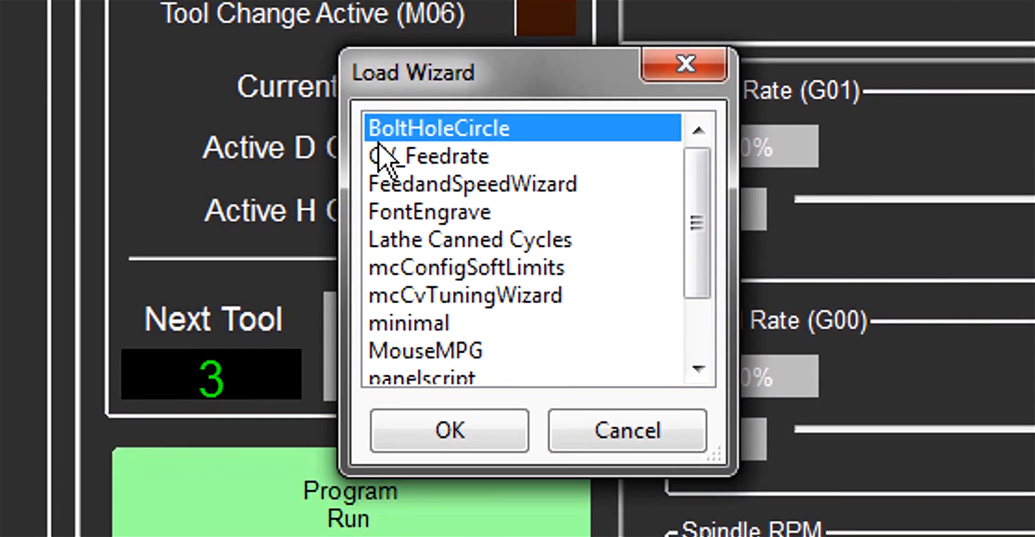
mouse_move(488, 237)
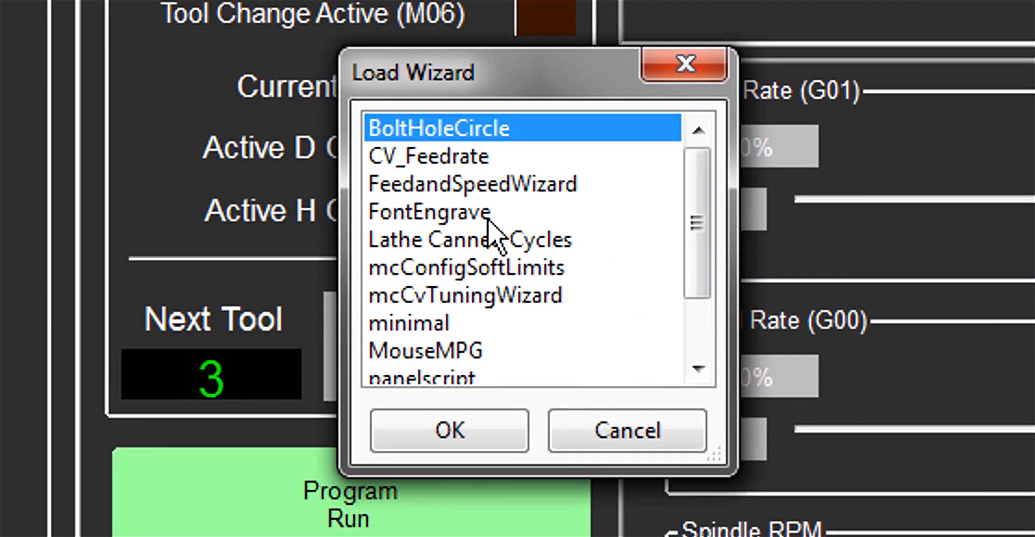
mouse_move(481, 226)
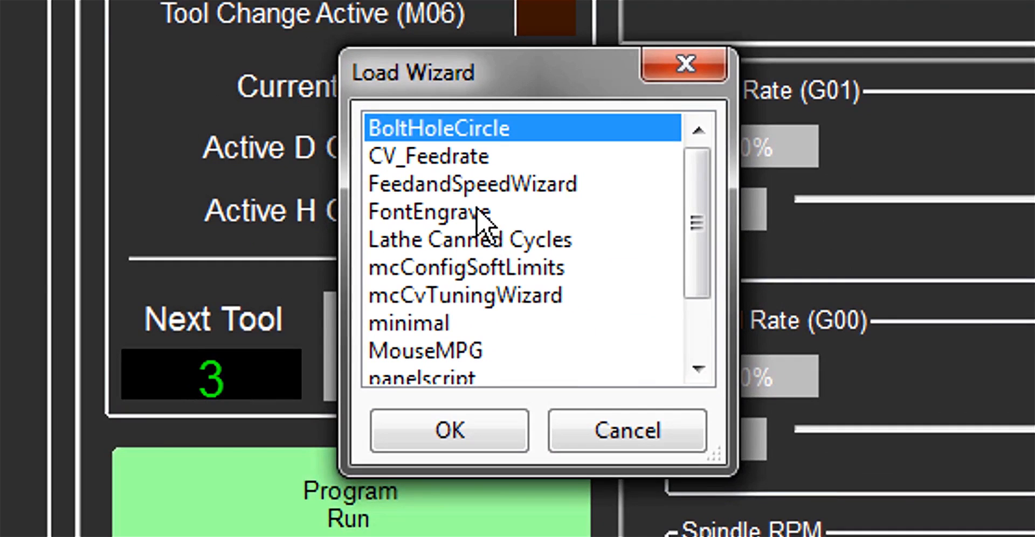
left_click(471, 184)
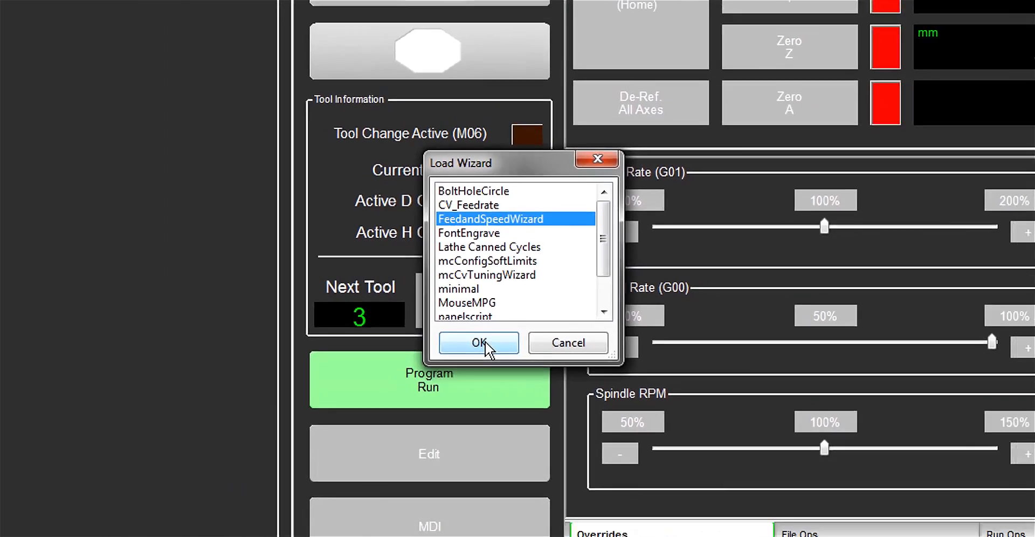
Step: Confirm the Load Wizard dialog to launch the Feed and Speed Calculator
left_click(479, 343)
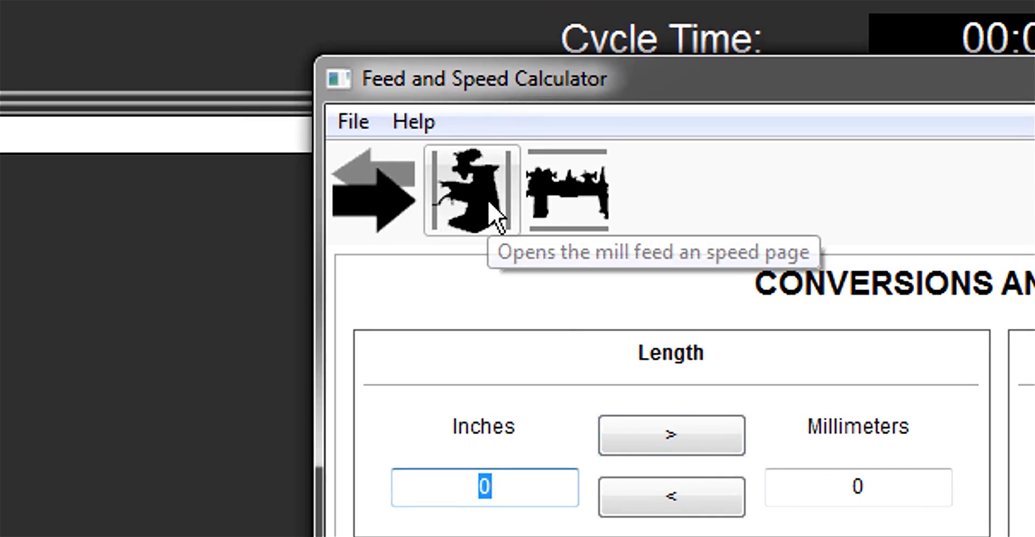
Step: Go to the mill feed and speed page and open its Material Table
left_click(472, 192)
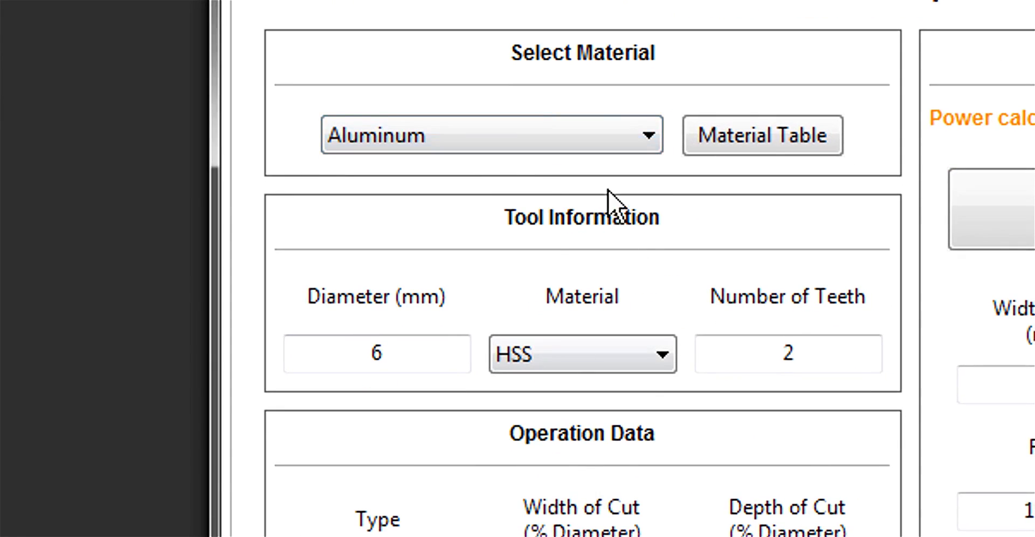
mouse_move(603, 189)
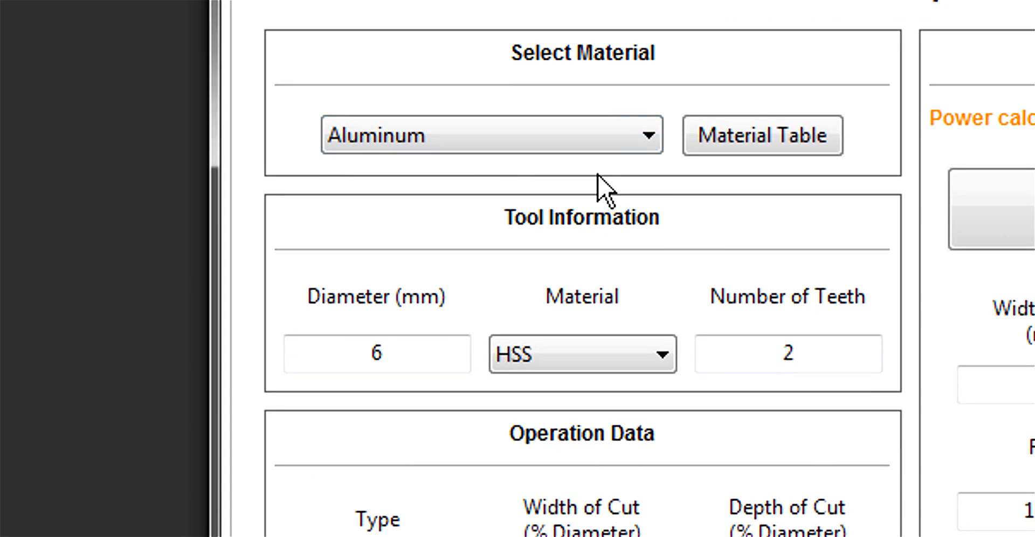
left_click(764, 136)
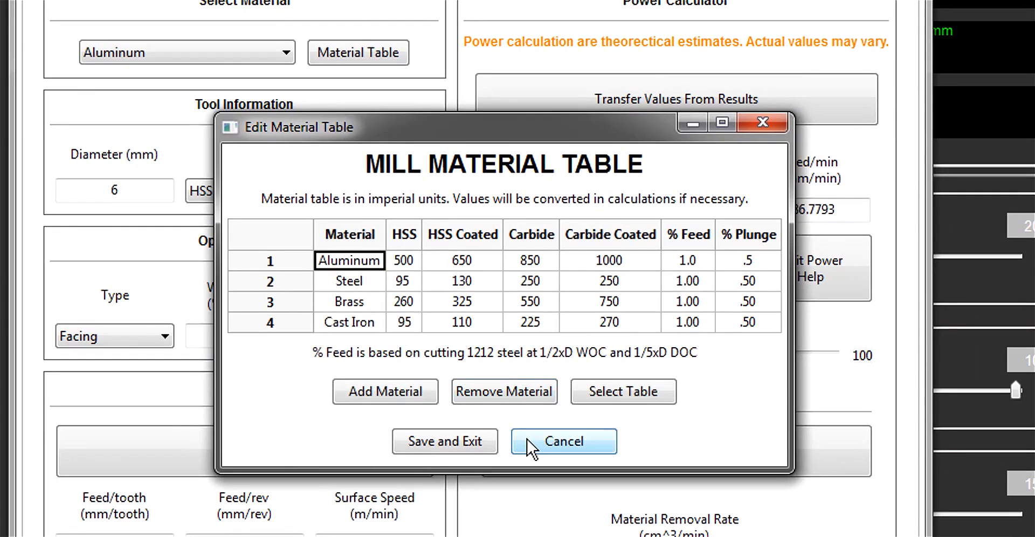
mouse_move(389, 404)
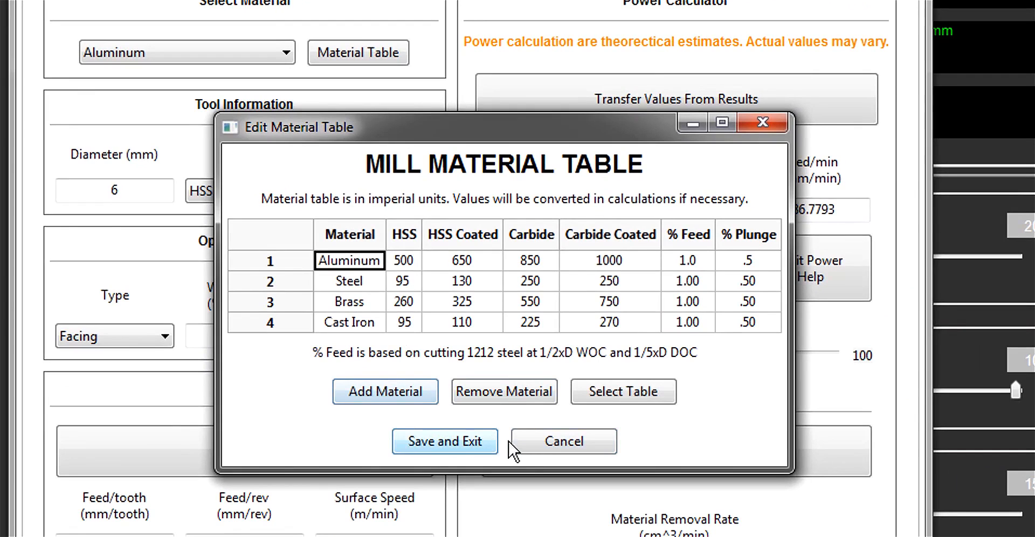
Step: Close the material table, set a 4 mm diameter and Slotting, and select Depth of Cut
left_click(444, 441)
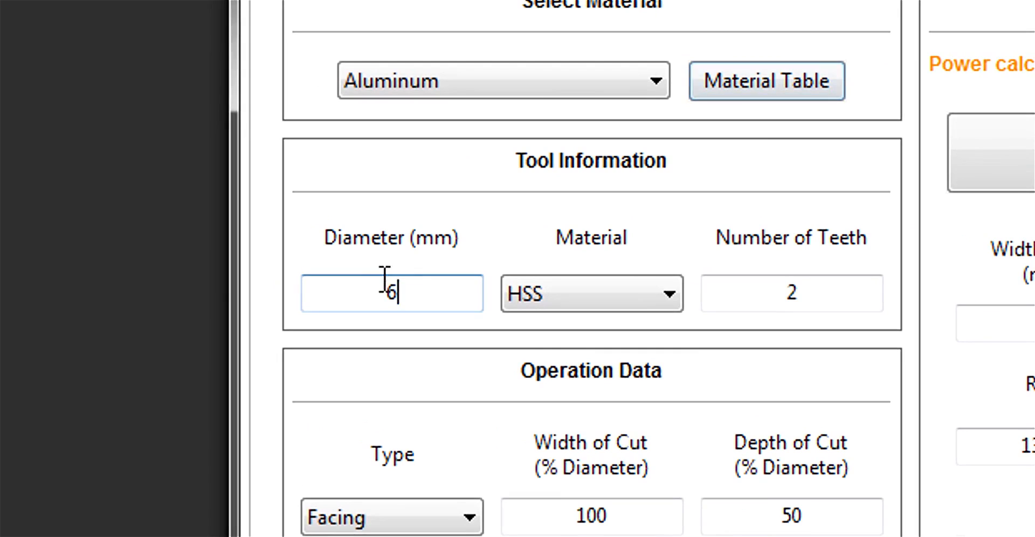
type("4")
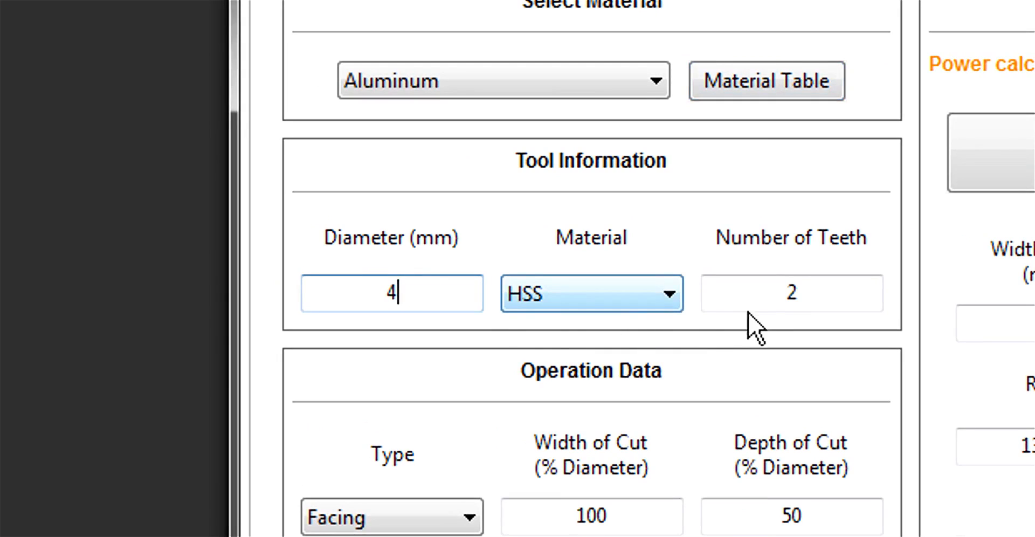
scroll("down", 3)
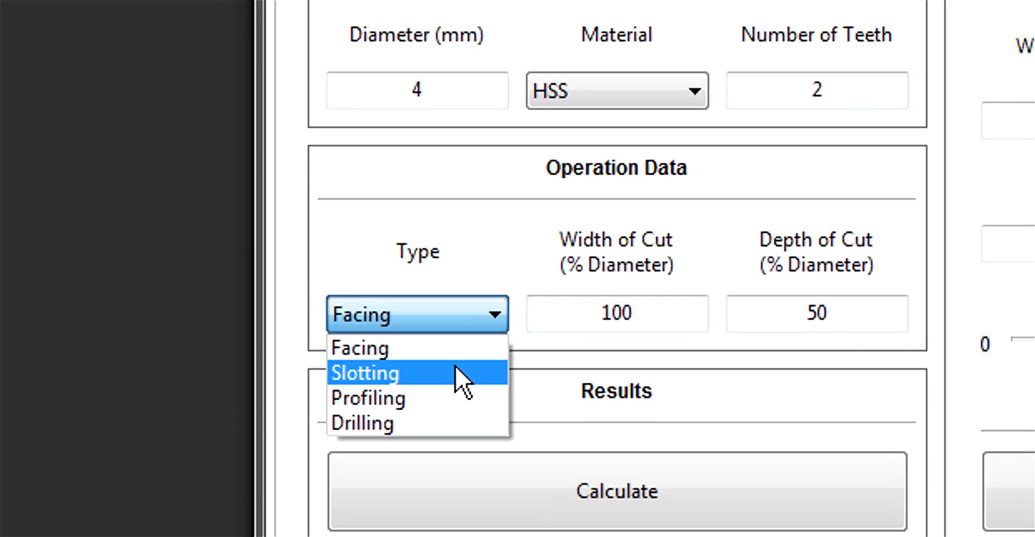
left_click(365, 373)
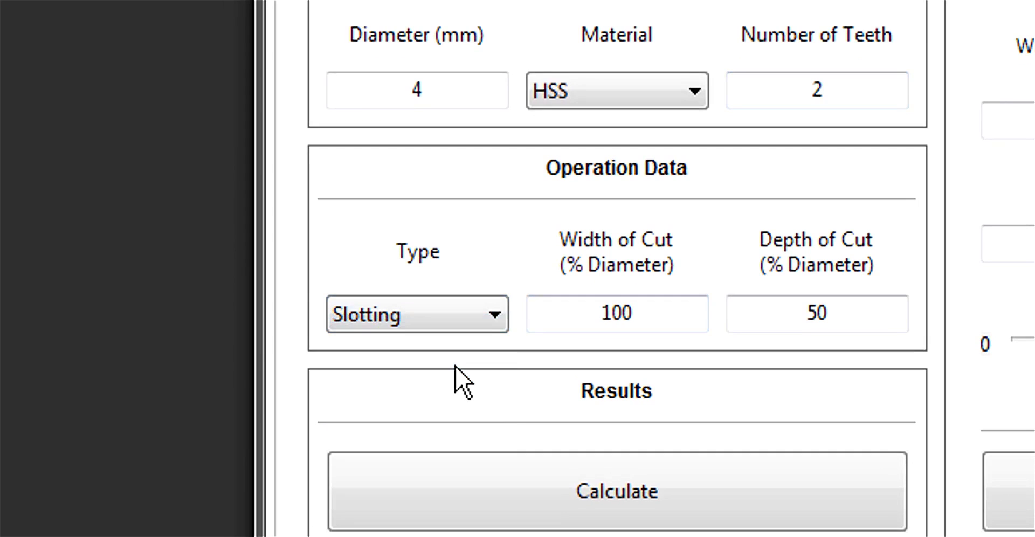
left_click(622, 313)
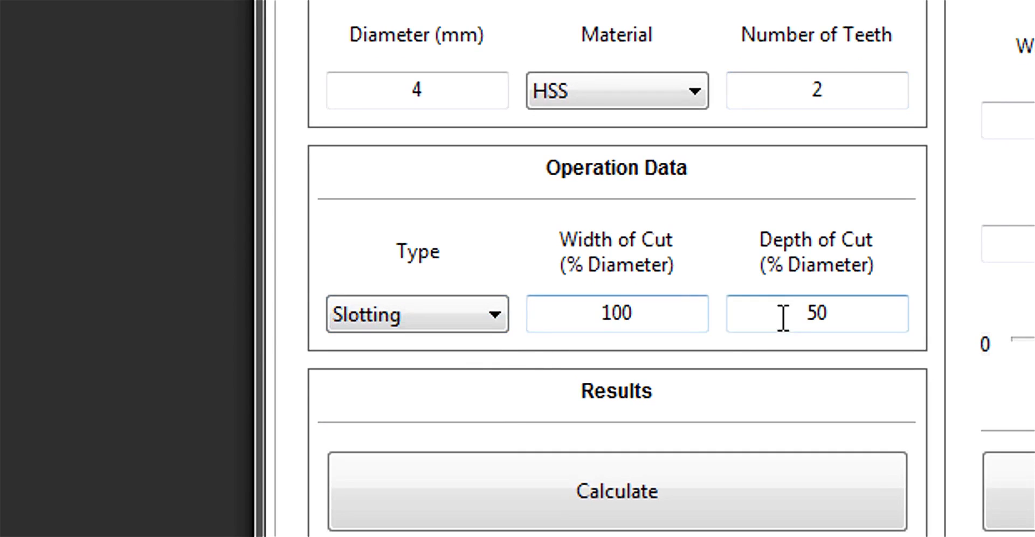
double_click(817, 313)
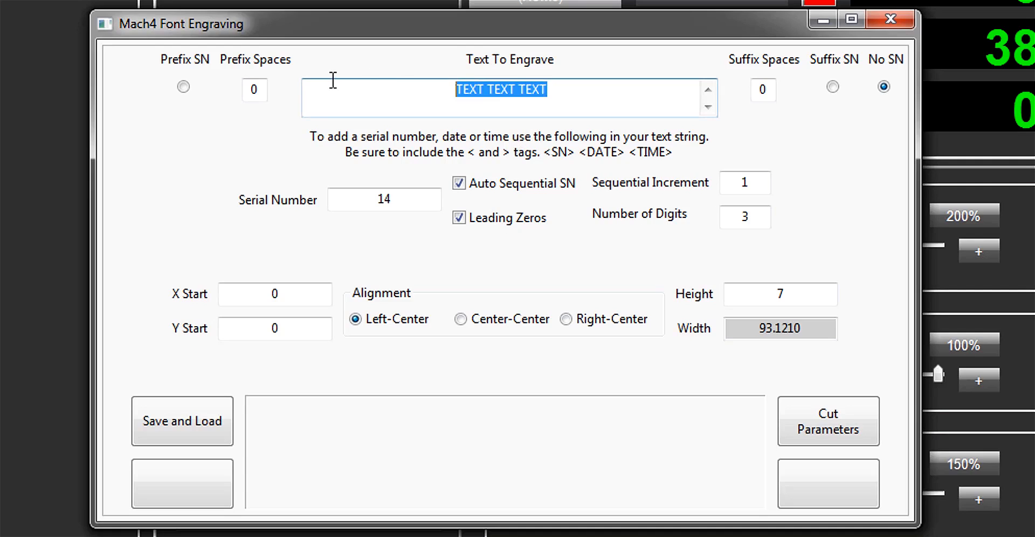
Step: Enter THISOLDTONY as the text to engrave and go to Cut Parameters
type("THIS")
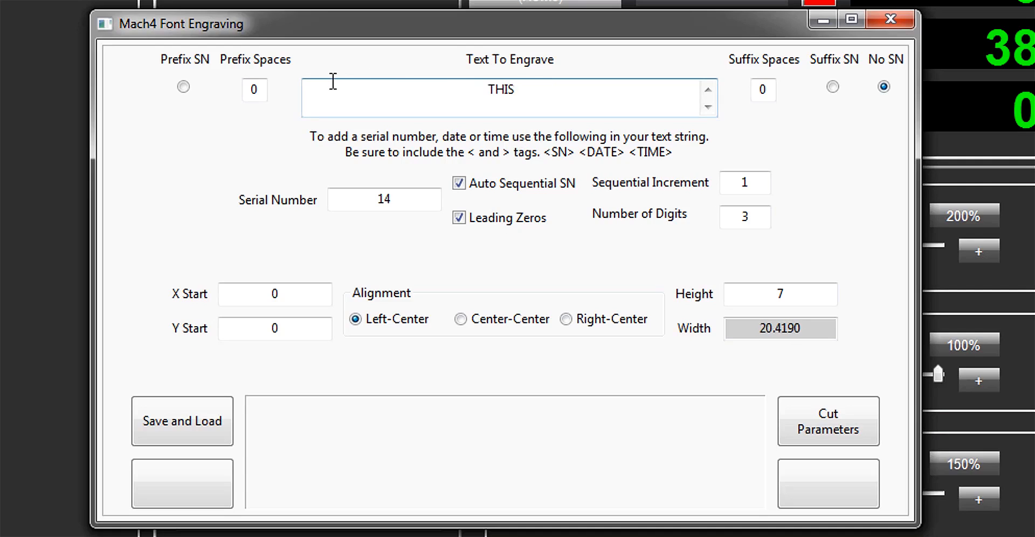
type("OLDTONY")
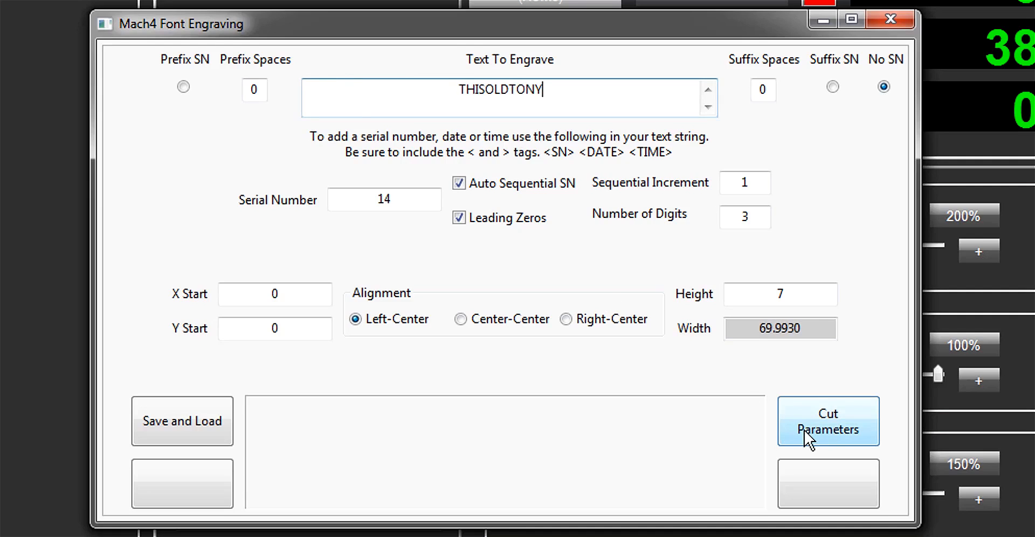
left_click(828, 421)
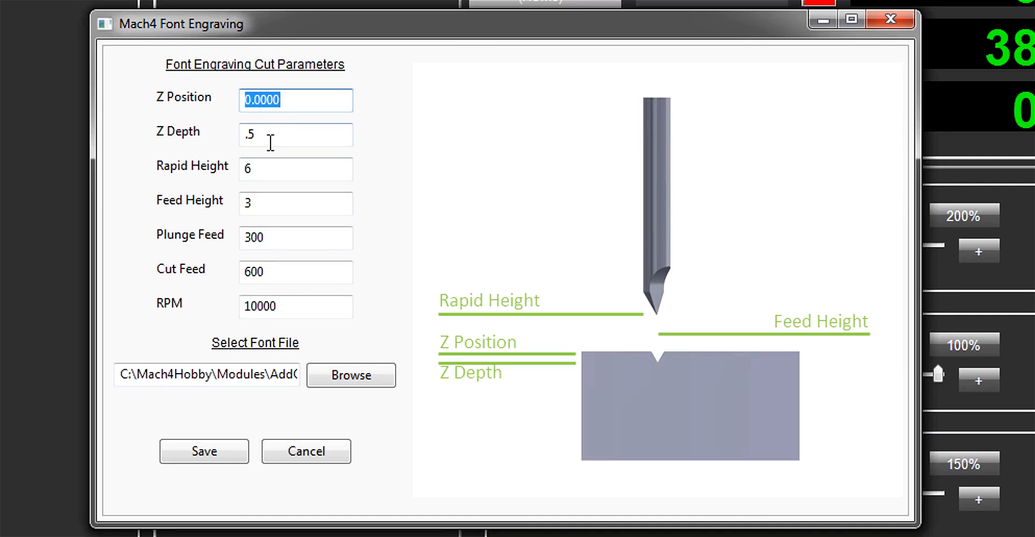
left_click(295, 203)
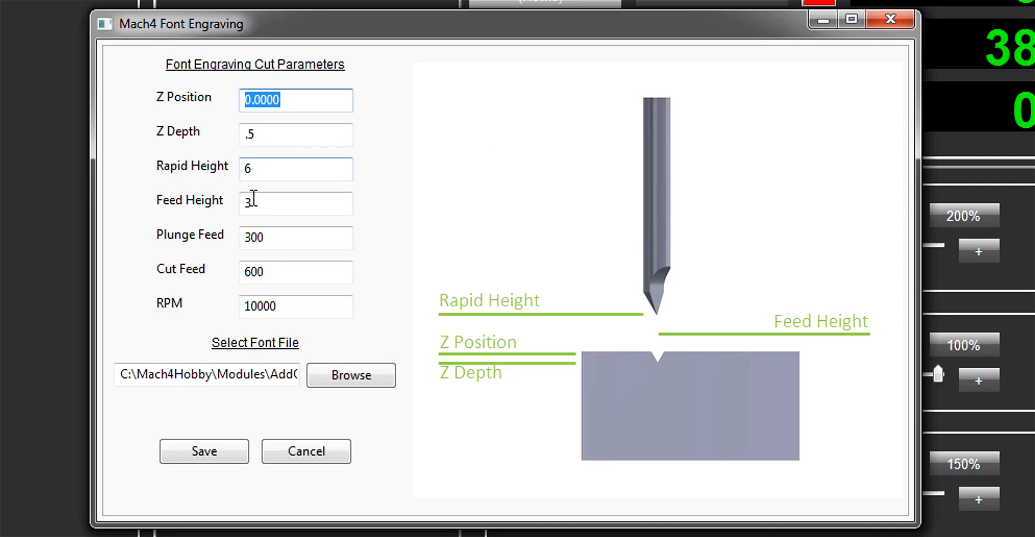
mouse_move(273, 237)
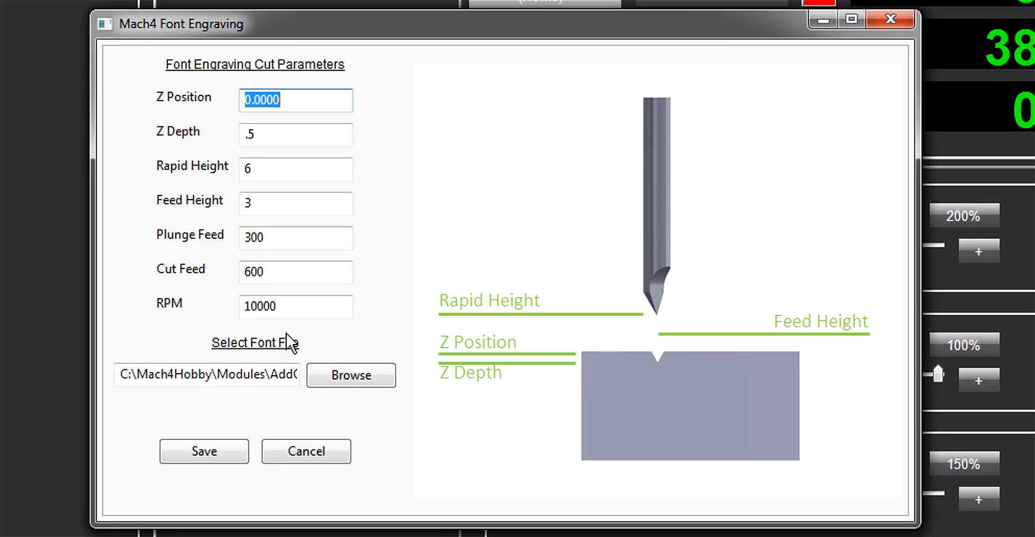
mouse_move(302, 352)
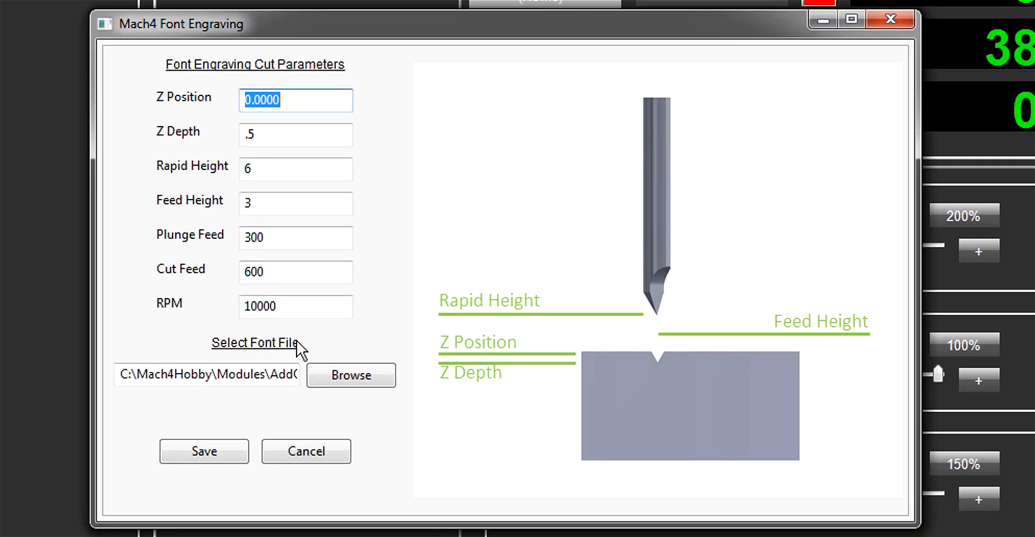
Step: Browse for a font file in the FontEngraving Fonts folder
left_click(350, 375)
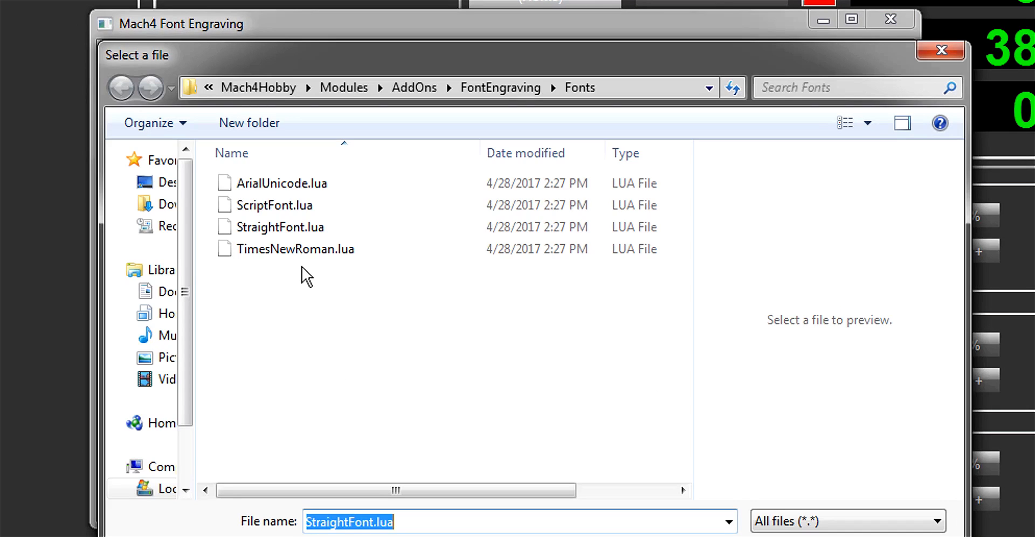
mouse_move(291, 248)
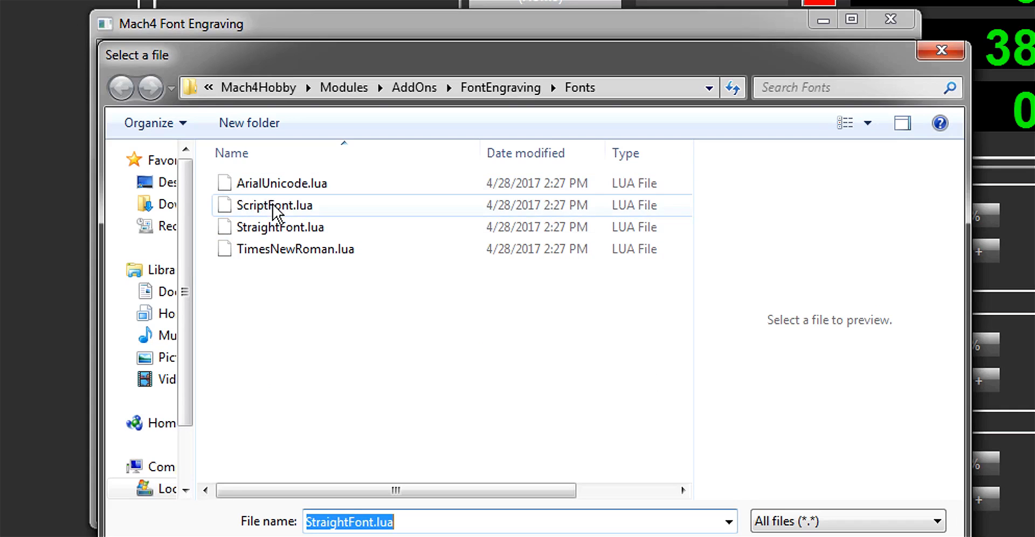
mouse_move(274, 213)
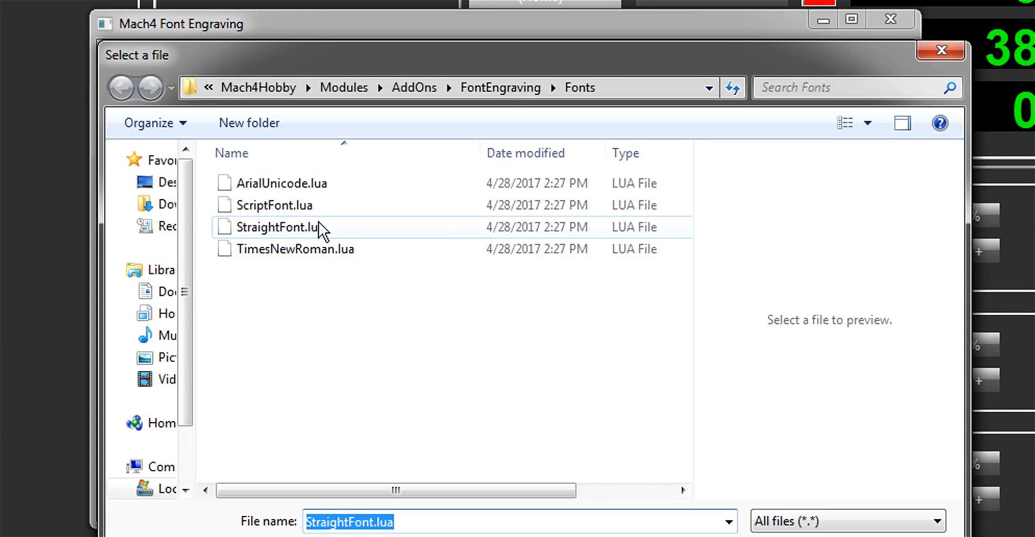
mouse_move(317, 232)
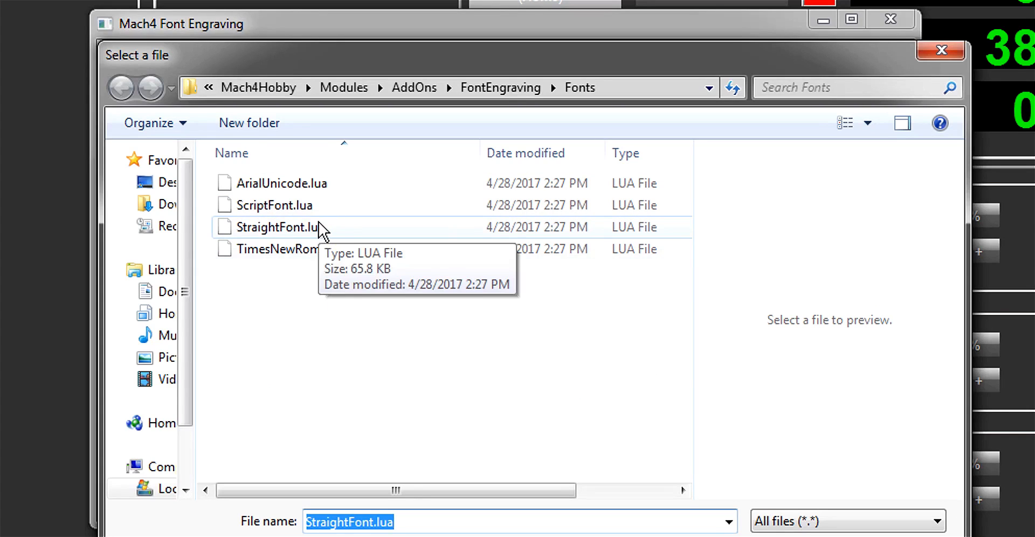
mouse_move(338, 232)
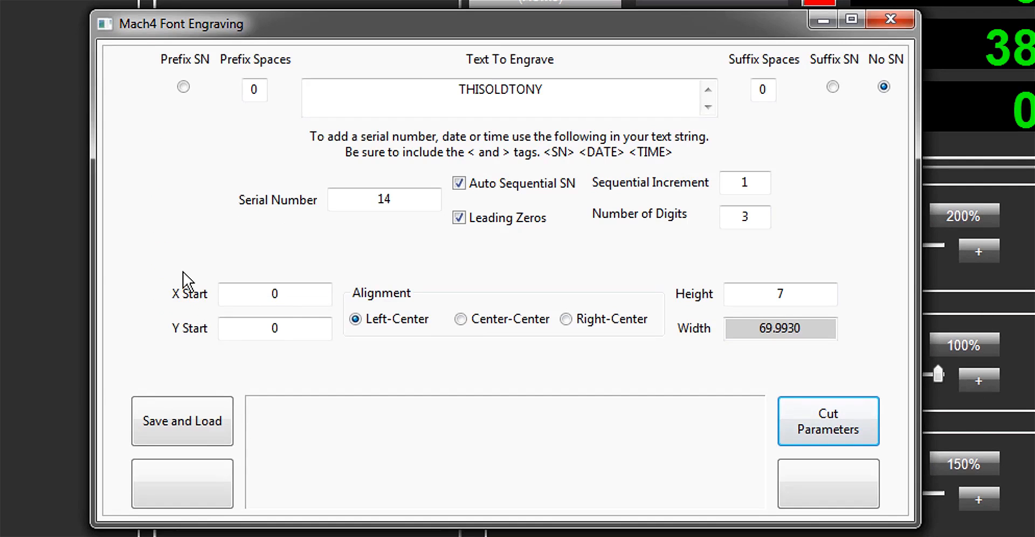
mouse_move(203, 115)
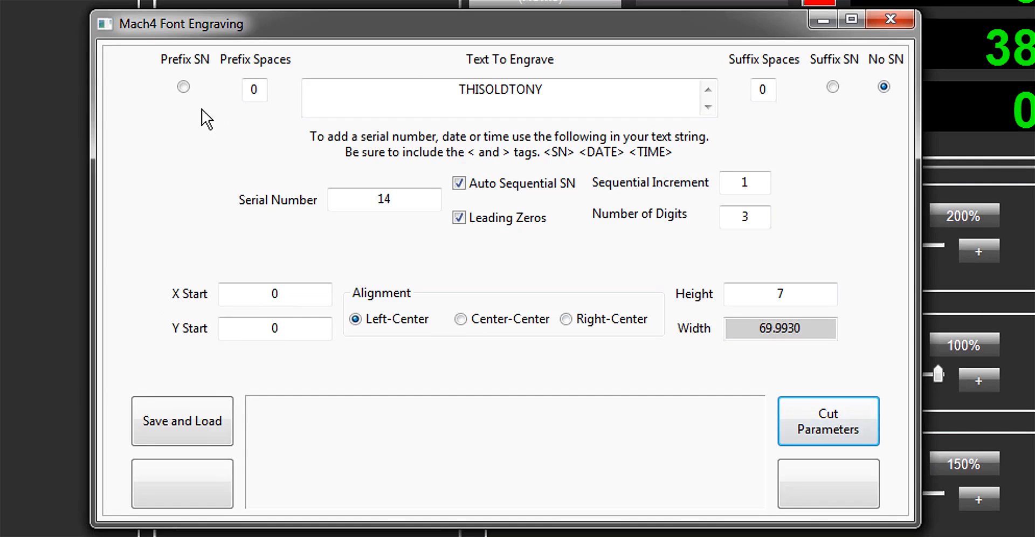
Step: Toggle the serial number option through Prefix SN and Suffix SN, ending on No SN
left_click(183, 87)
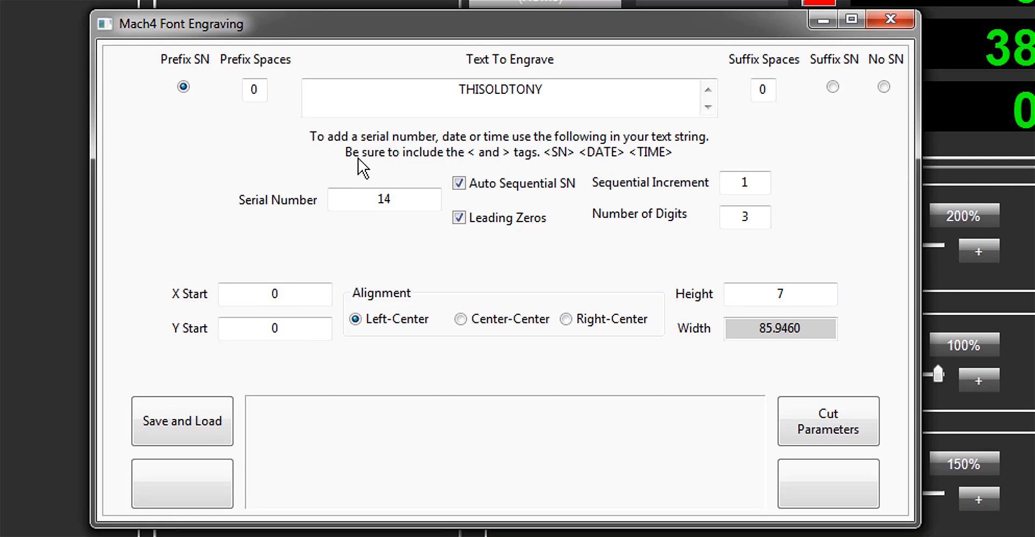
left_click(833, 87)
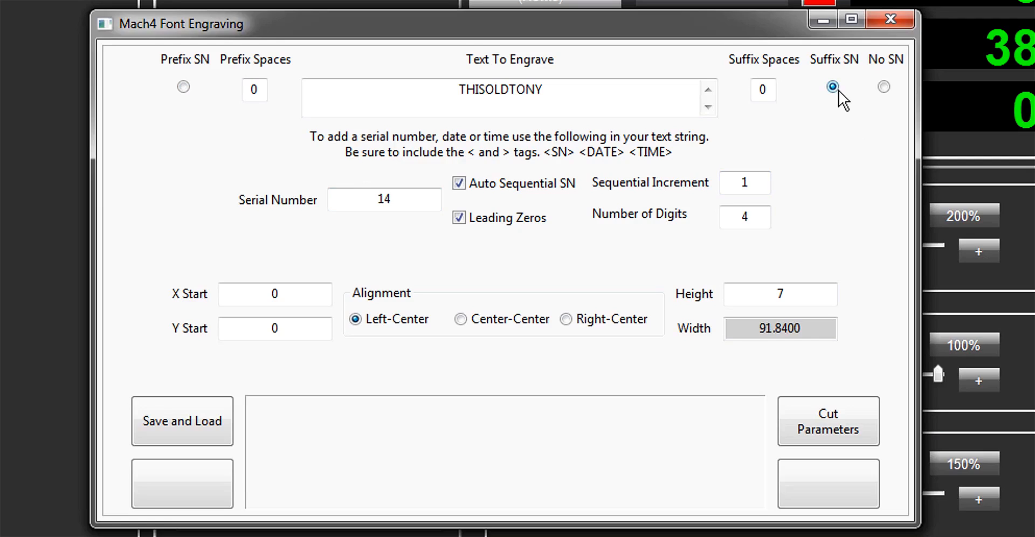
left_click(883, 87)
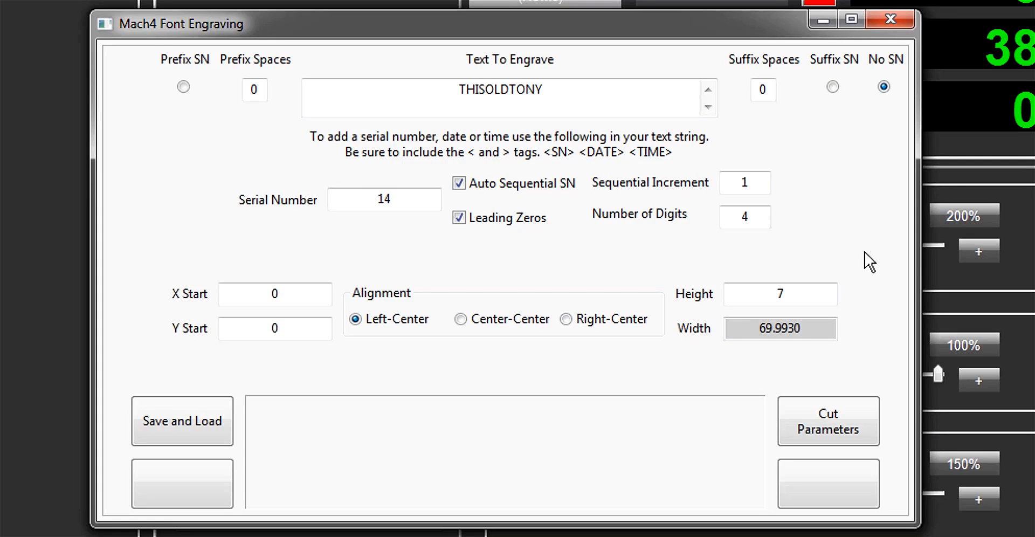
mouse_move(705, 337)
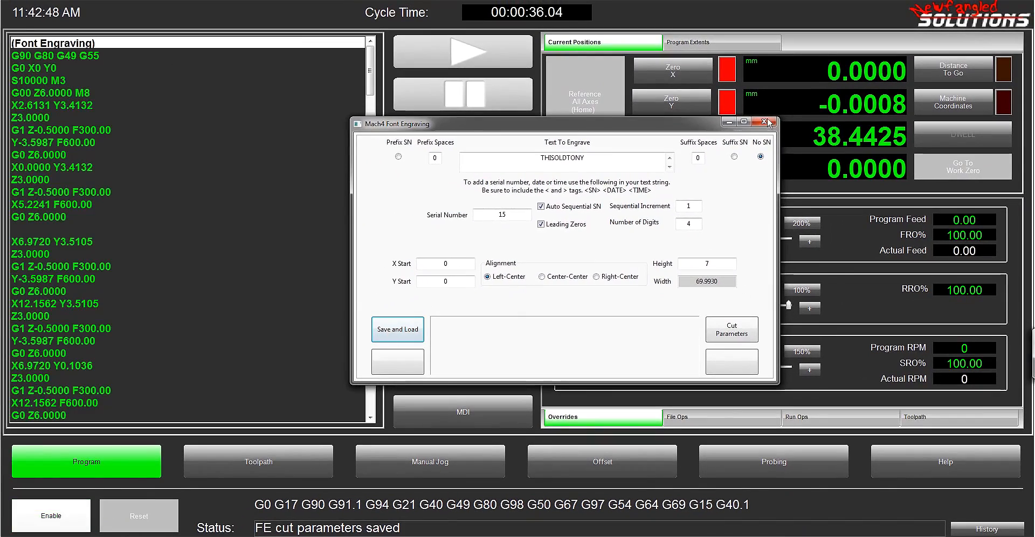
Step: Close the Font Engraving wizard and review the THISOLDTONY G-code in the program window
left_click(763, 121)
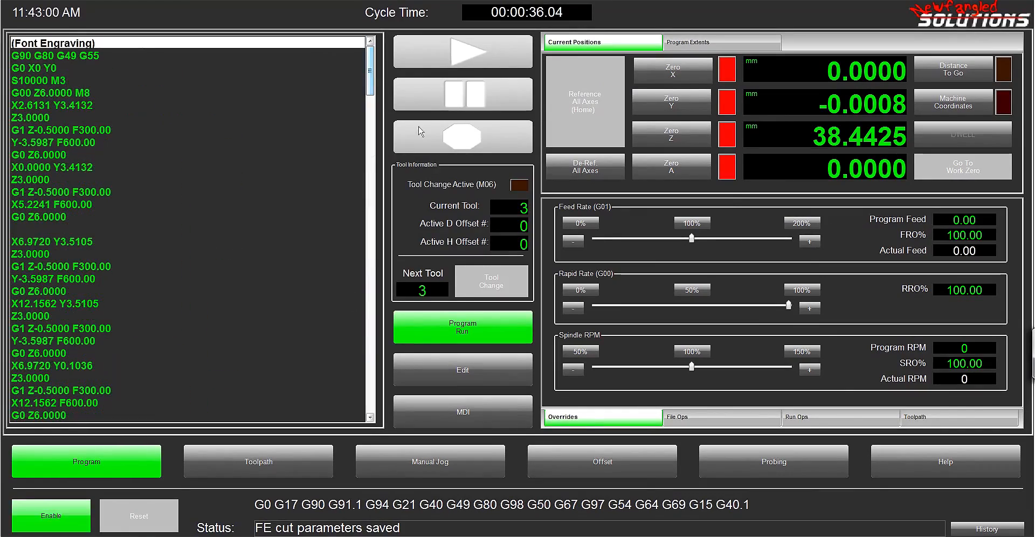
left_click(959, 417)
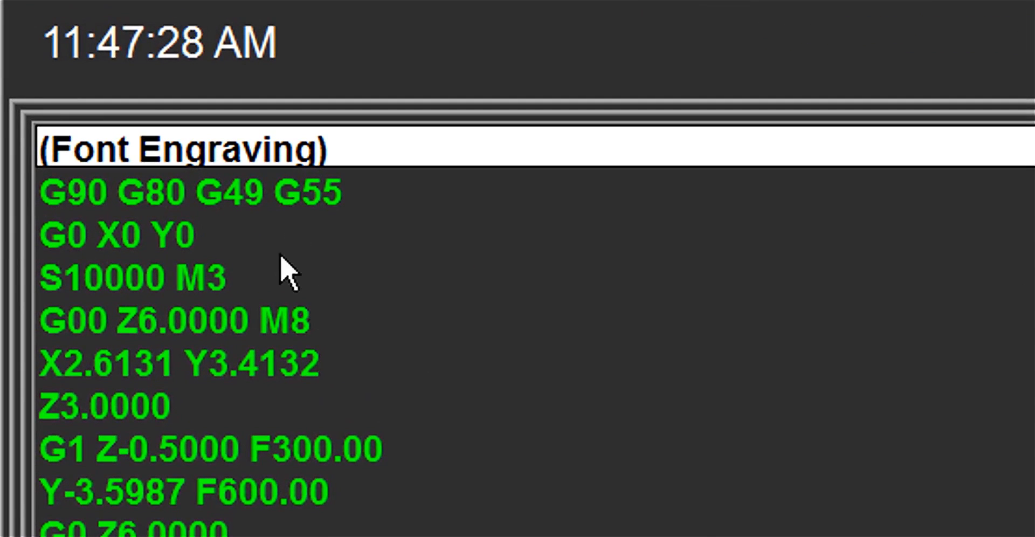
mouse_move(320, 227)
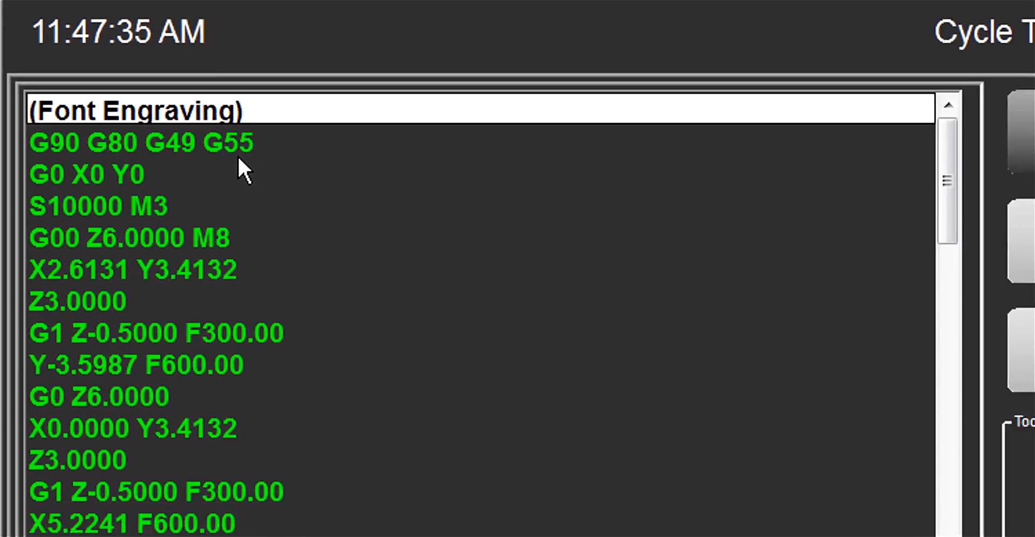
Step: Enable the machine, zero the X and Y work positions, and start the cycle
left_click(602, 462)
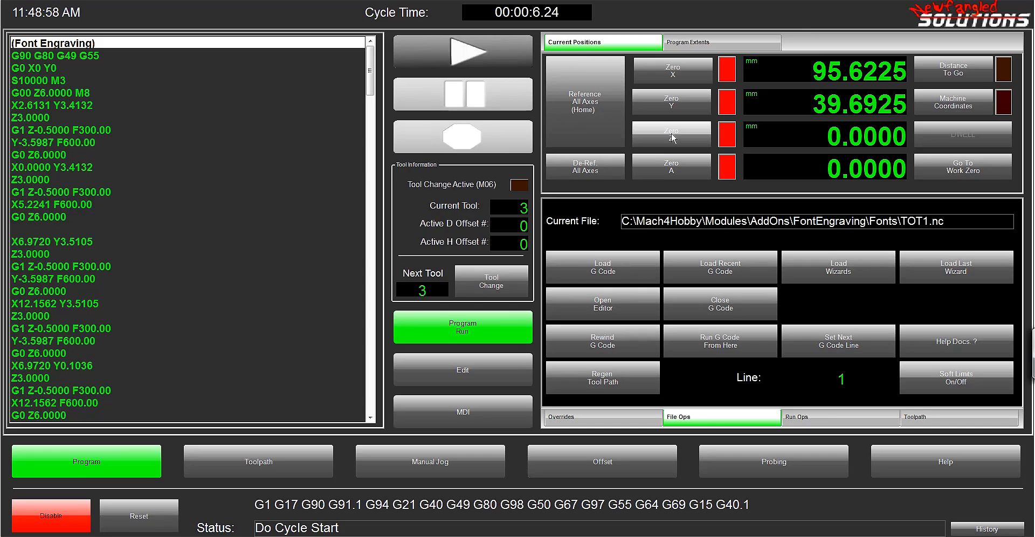
left_click(671, 70)
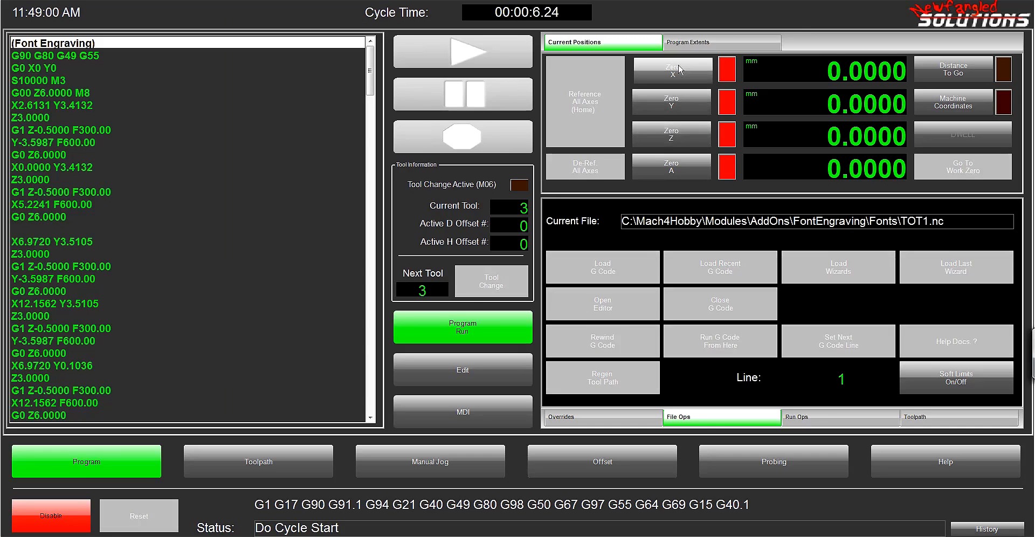
left_click(463, 51)
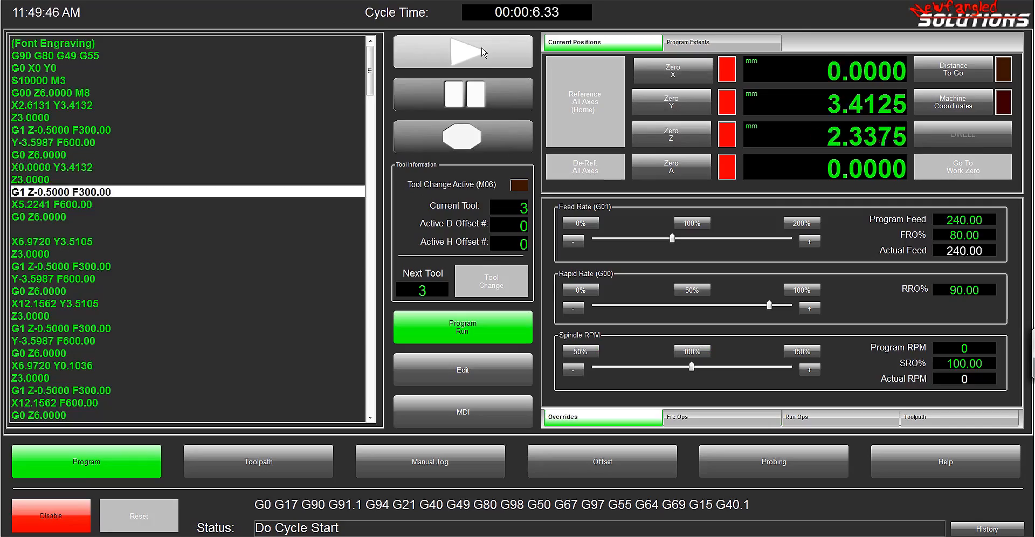